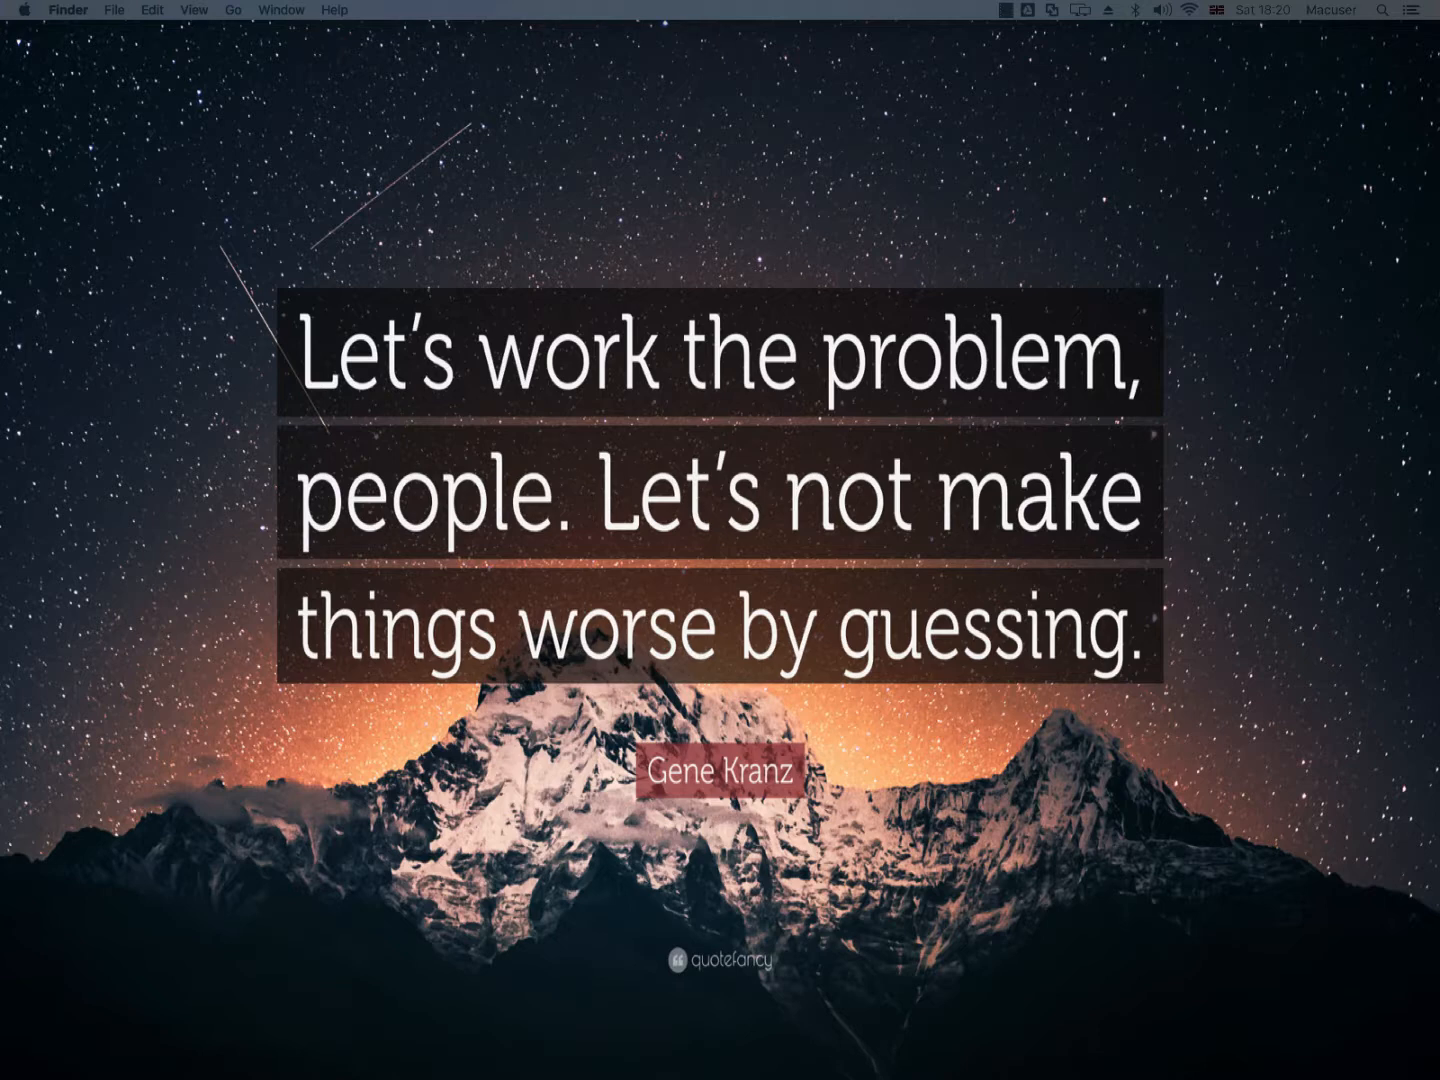
mouse_move(108, 198)
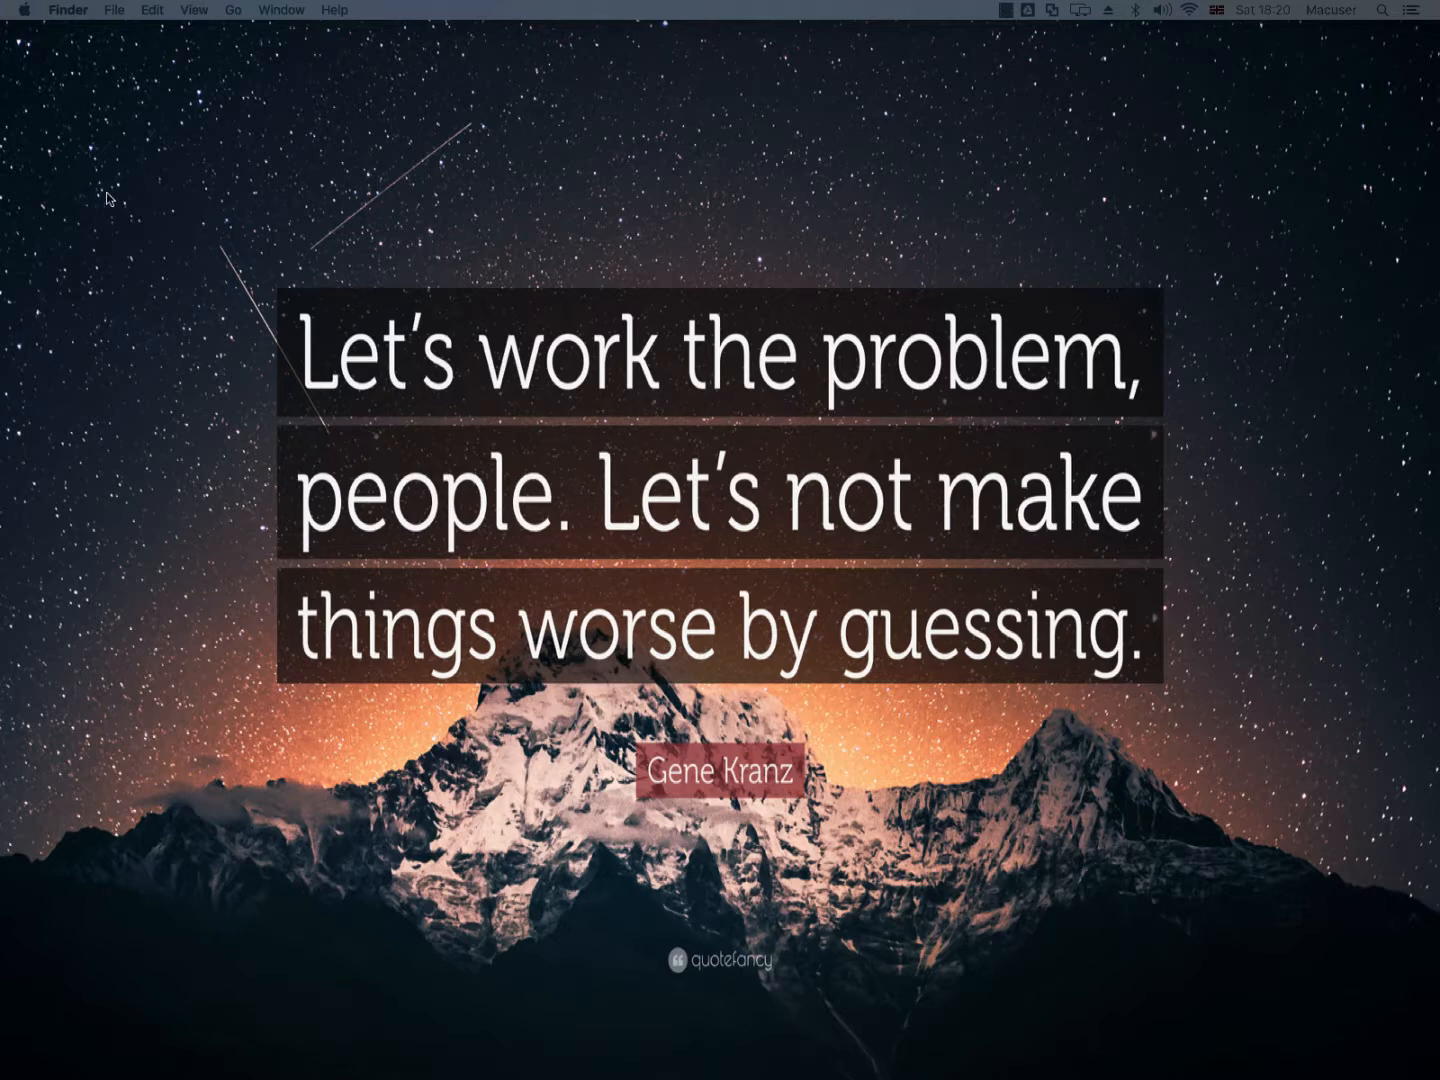
mouse_move(25, 20)
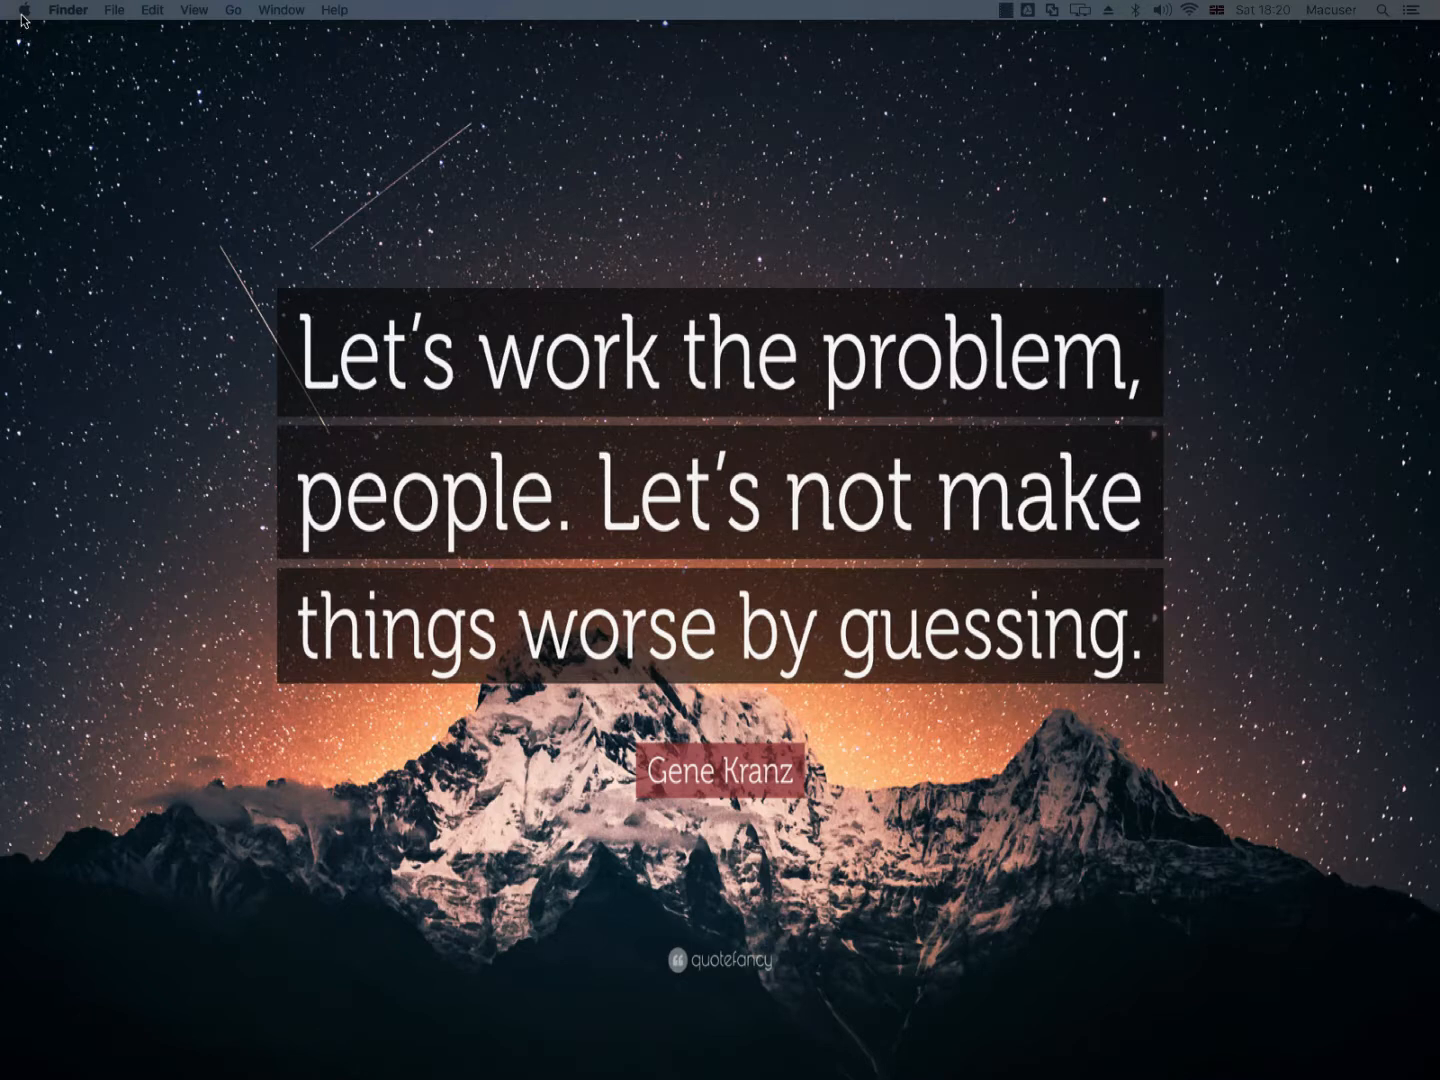
Launch System Preferences from the Apple menu
left_click(22, 10)
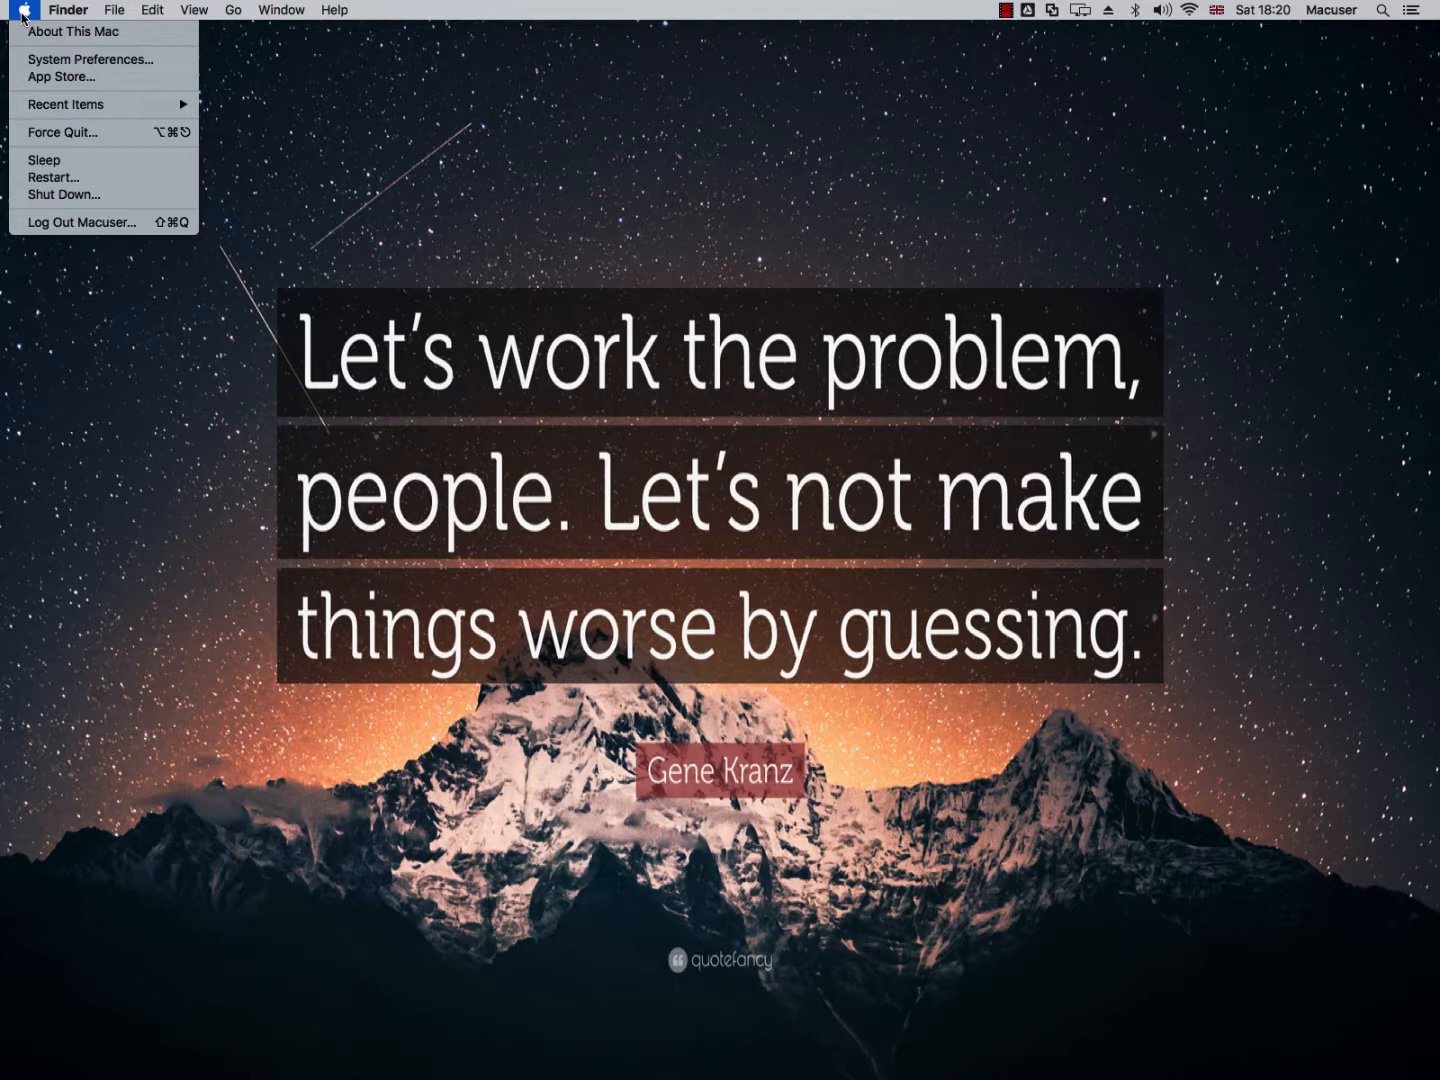
mouse_move(90, 59)
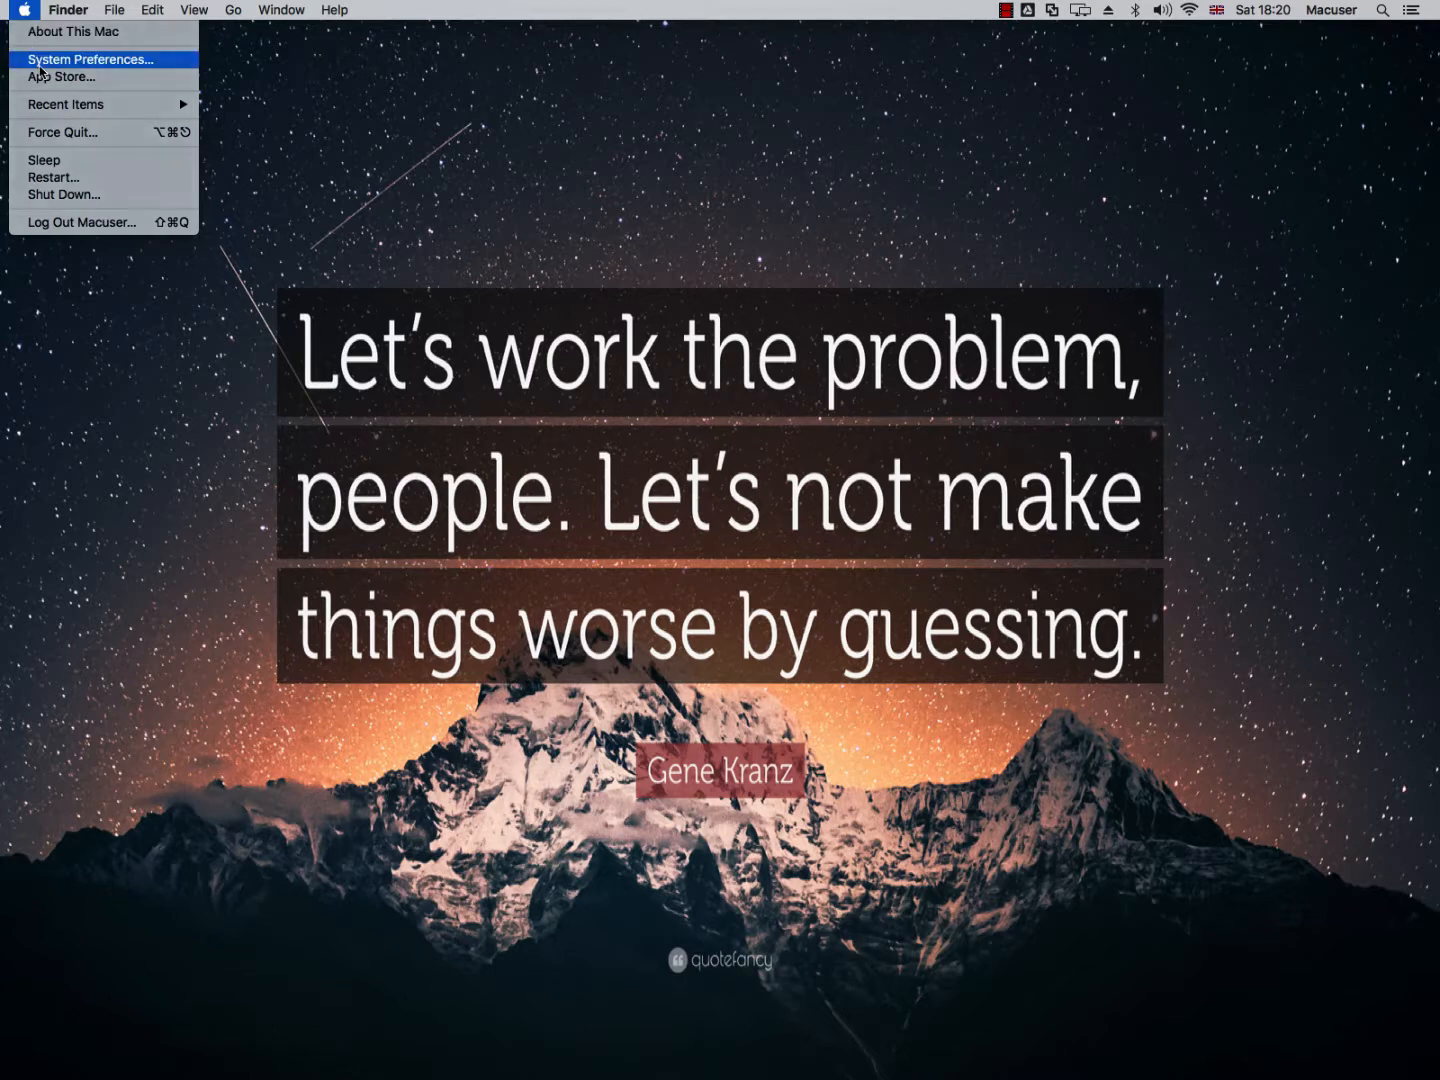
left_click(88, 59)
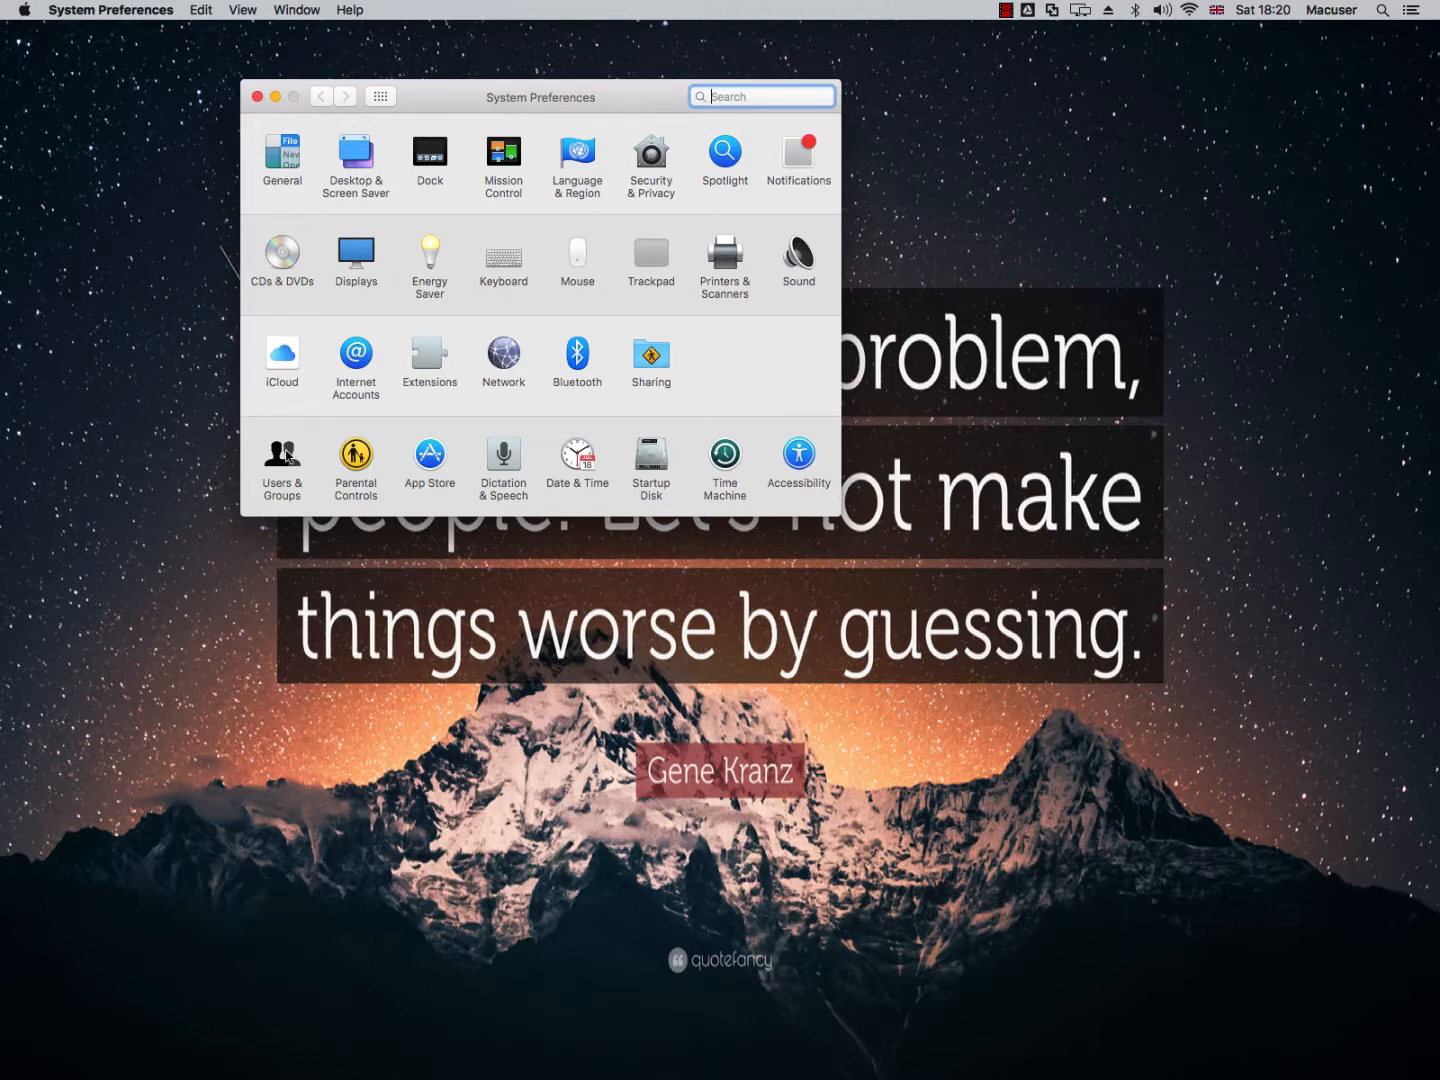
Unlock the Users & Groups Login Options with the admin password
left_click(281, 456)
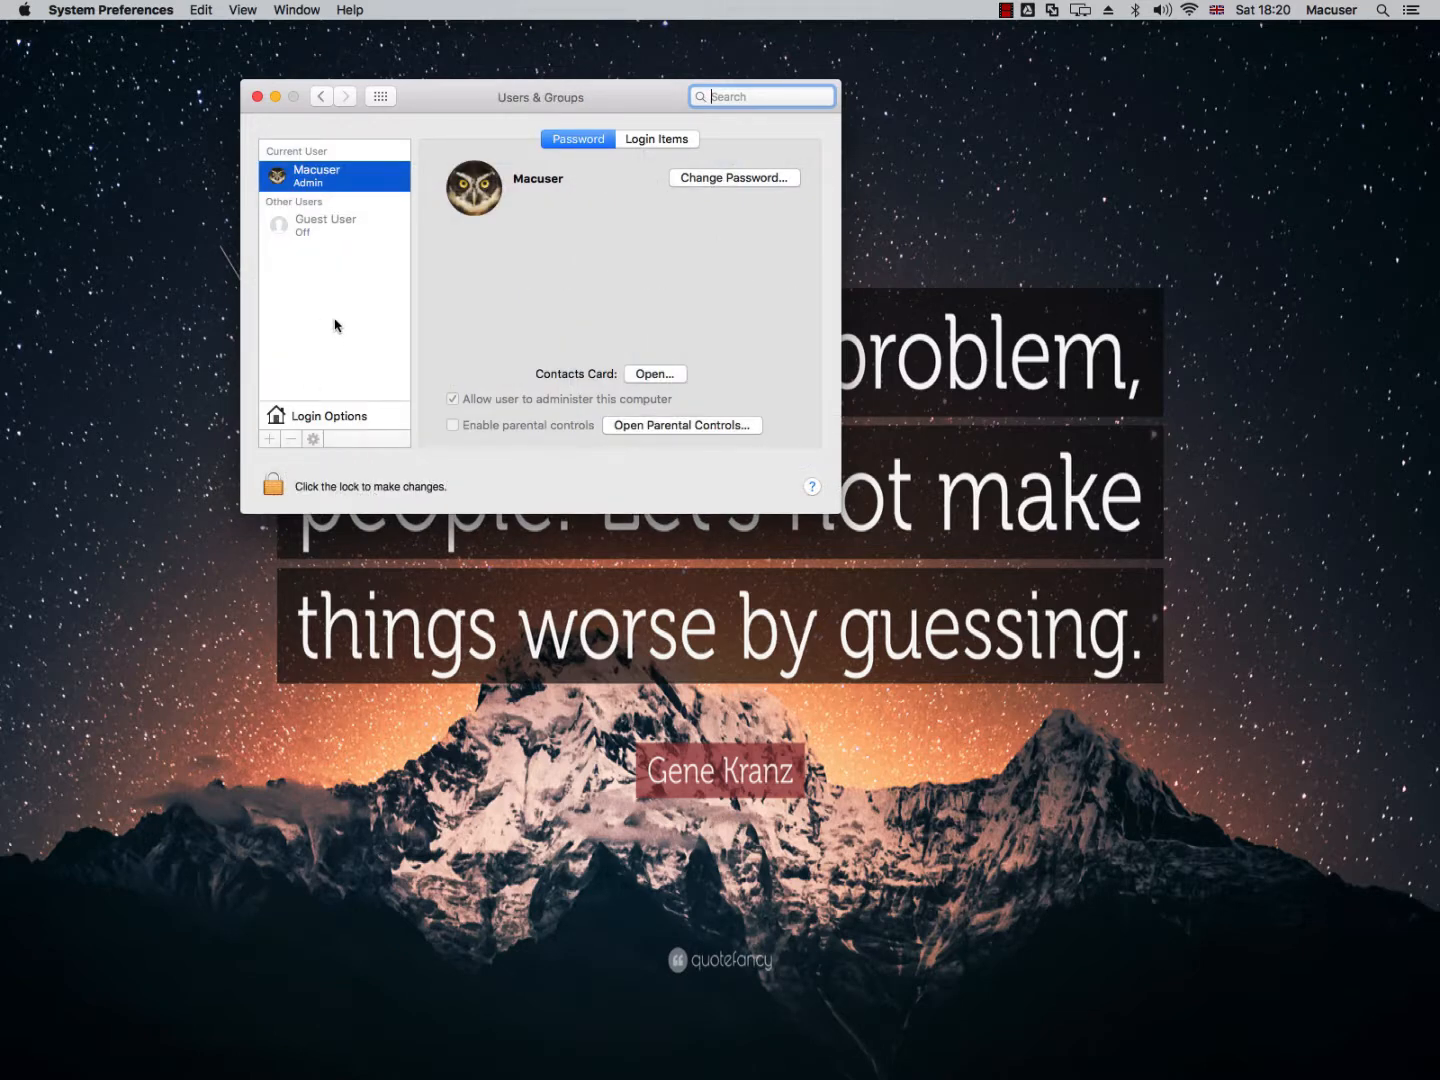
left_click(329, 415)
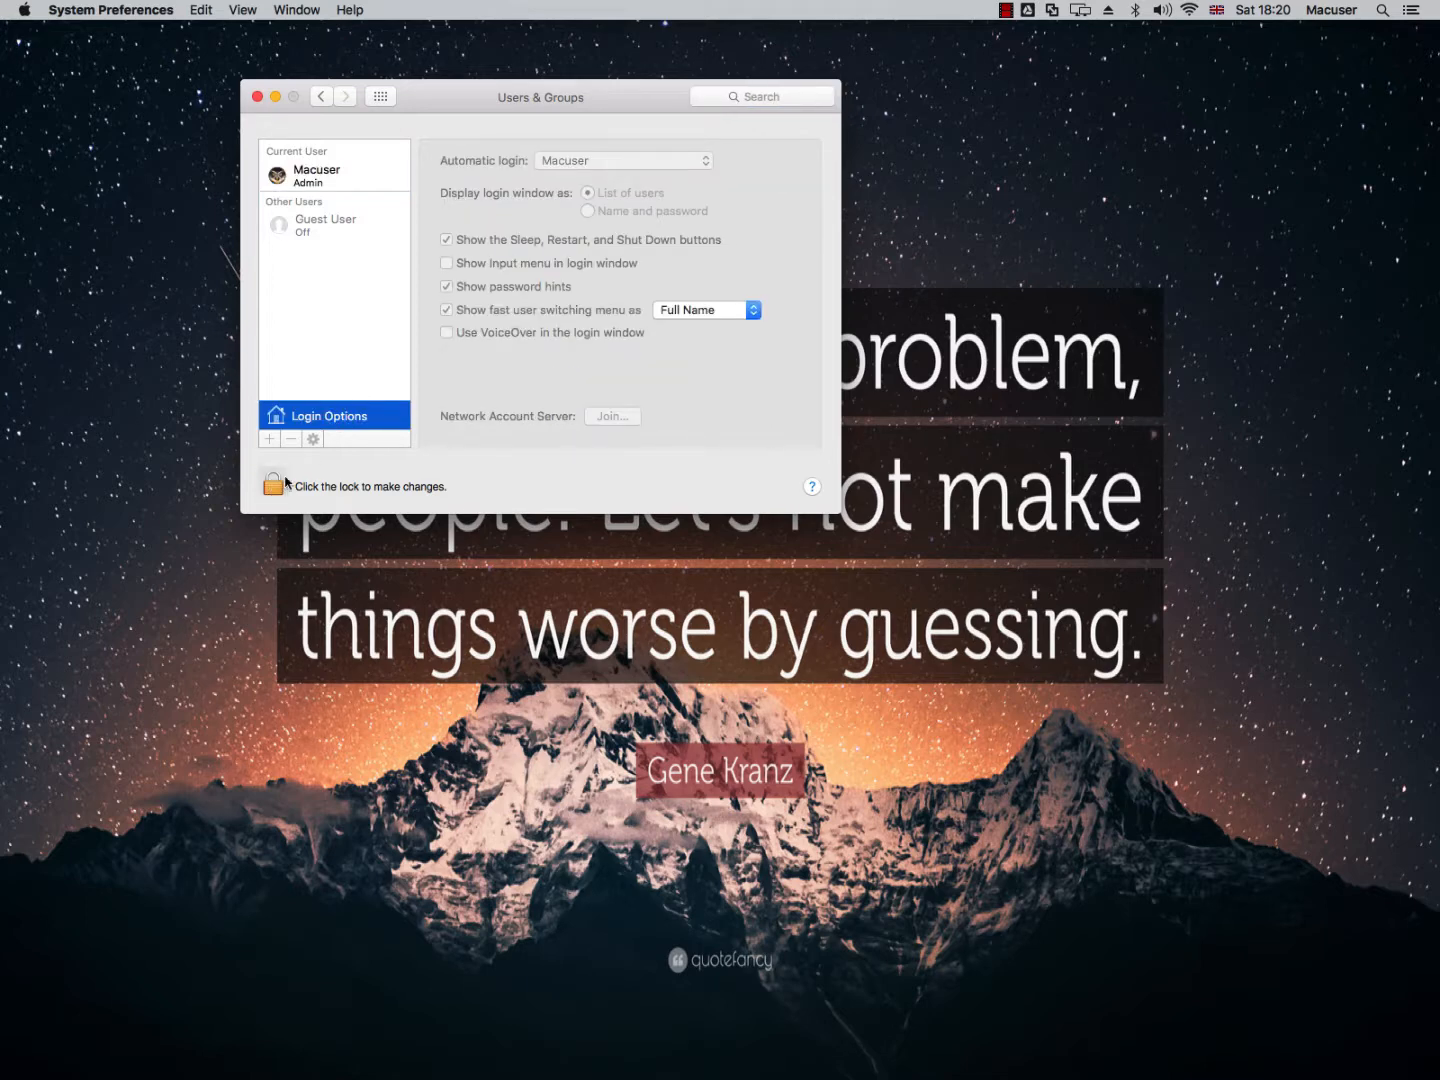
left_click(273, 485)
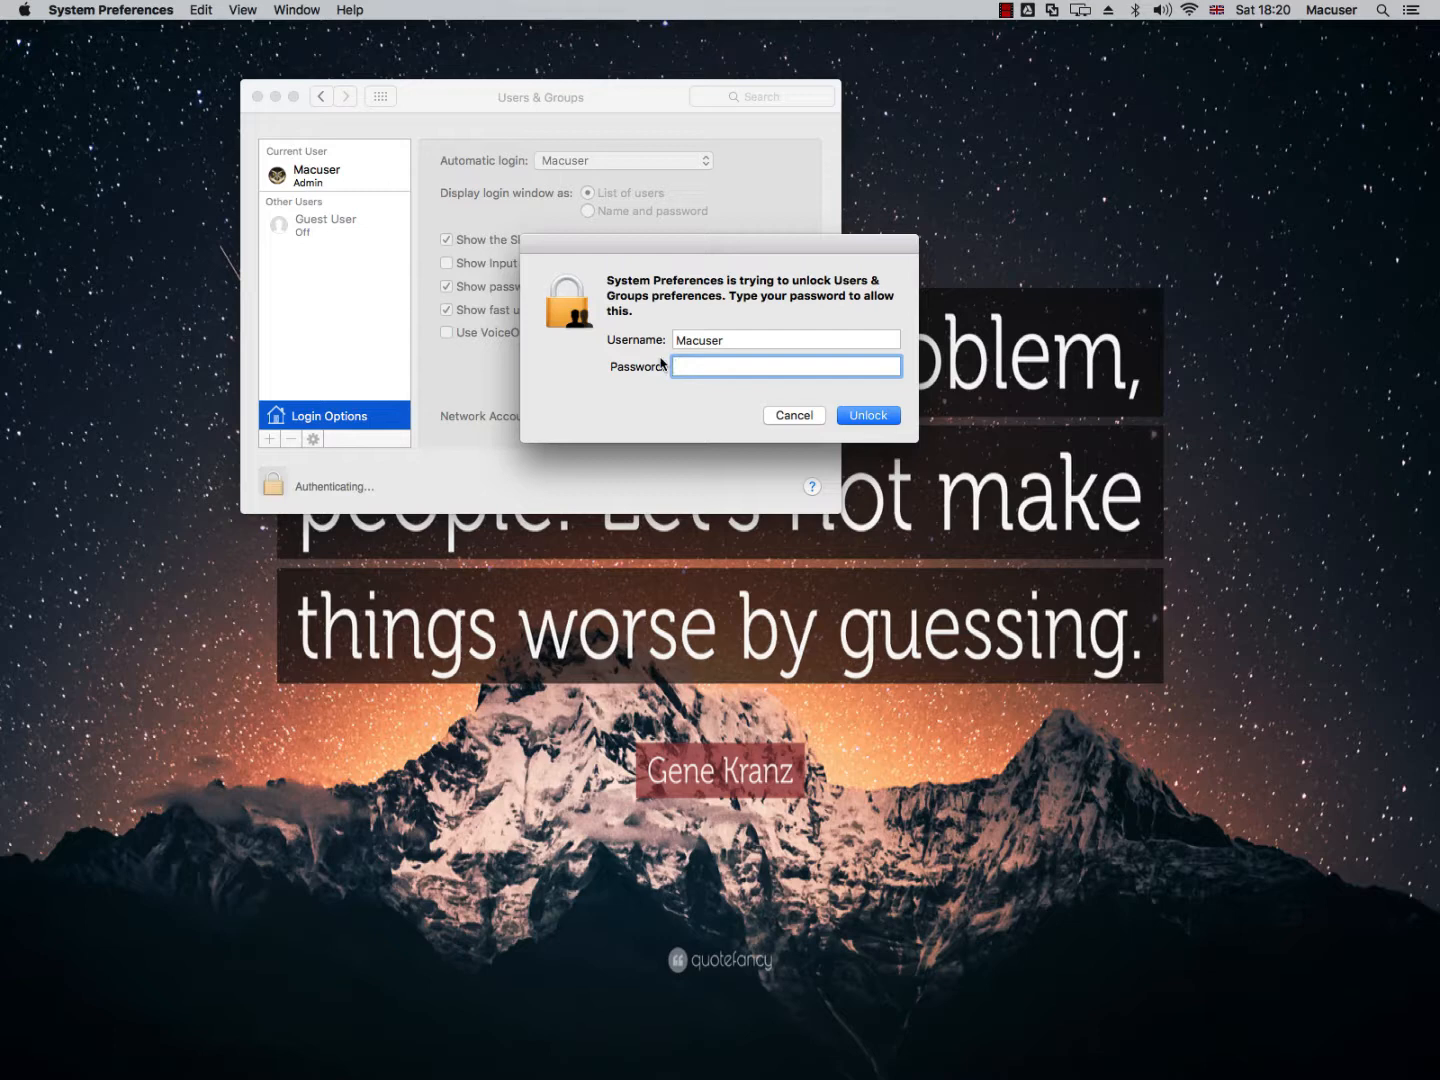
type("••")
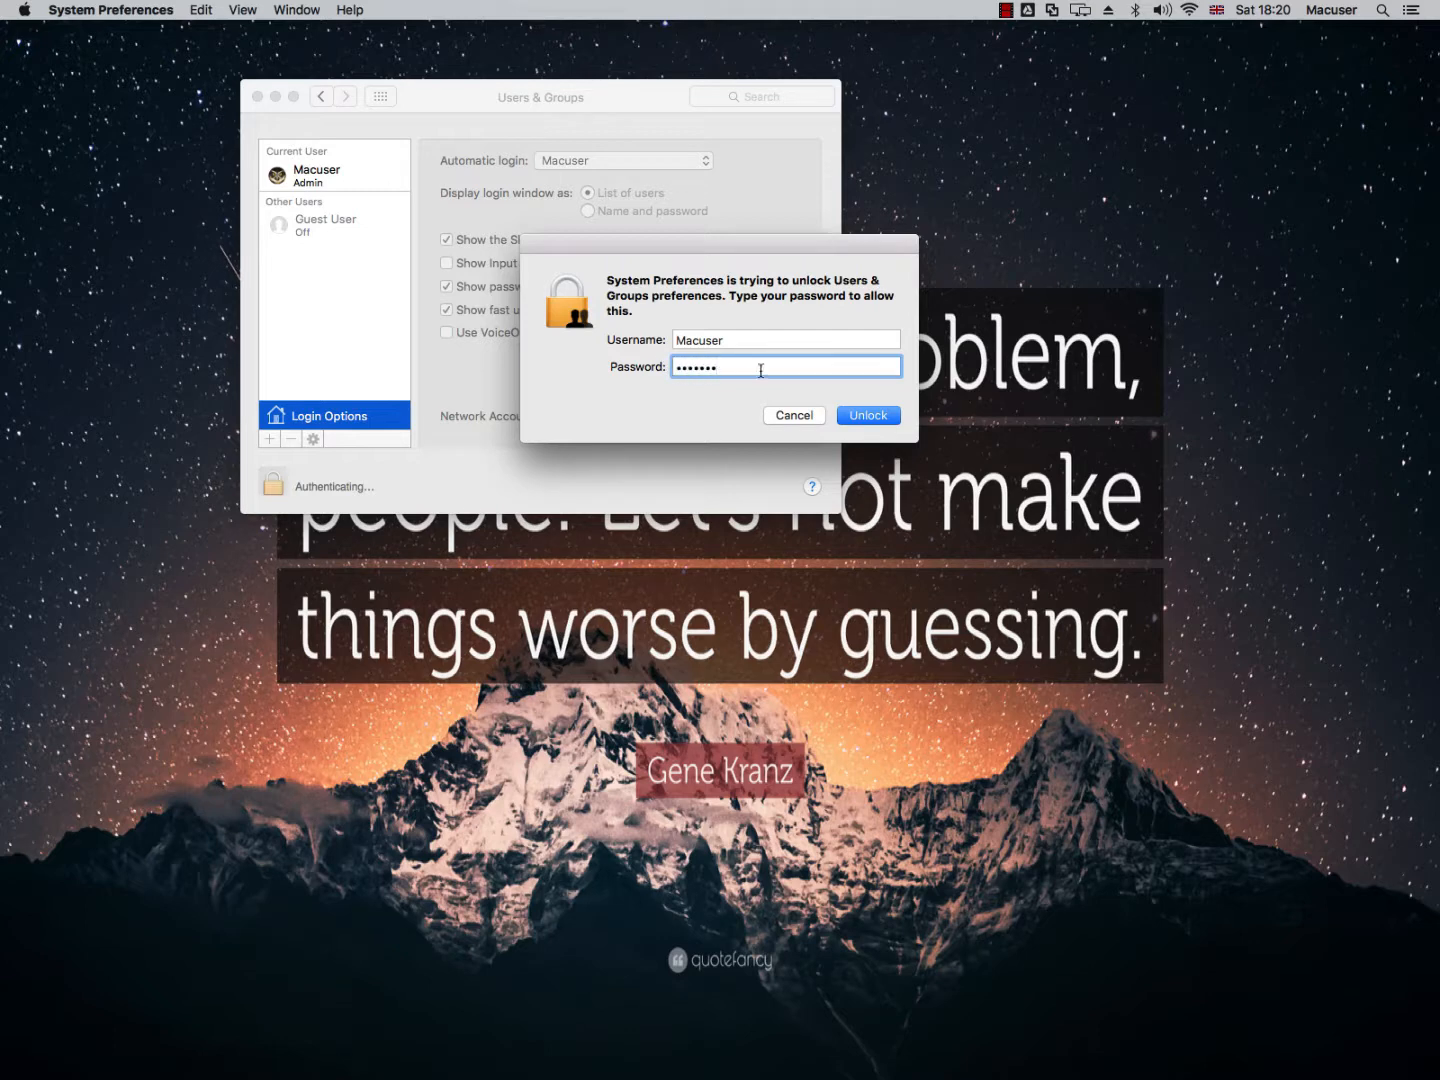
left_click(867, 415)
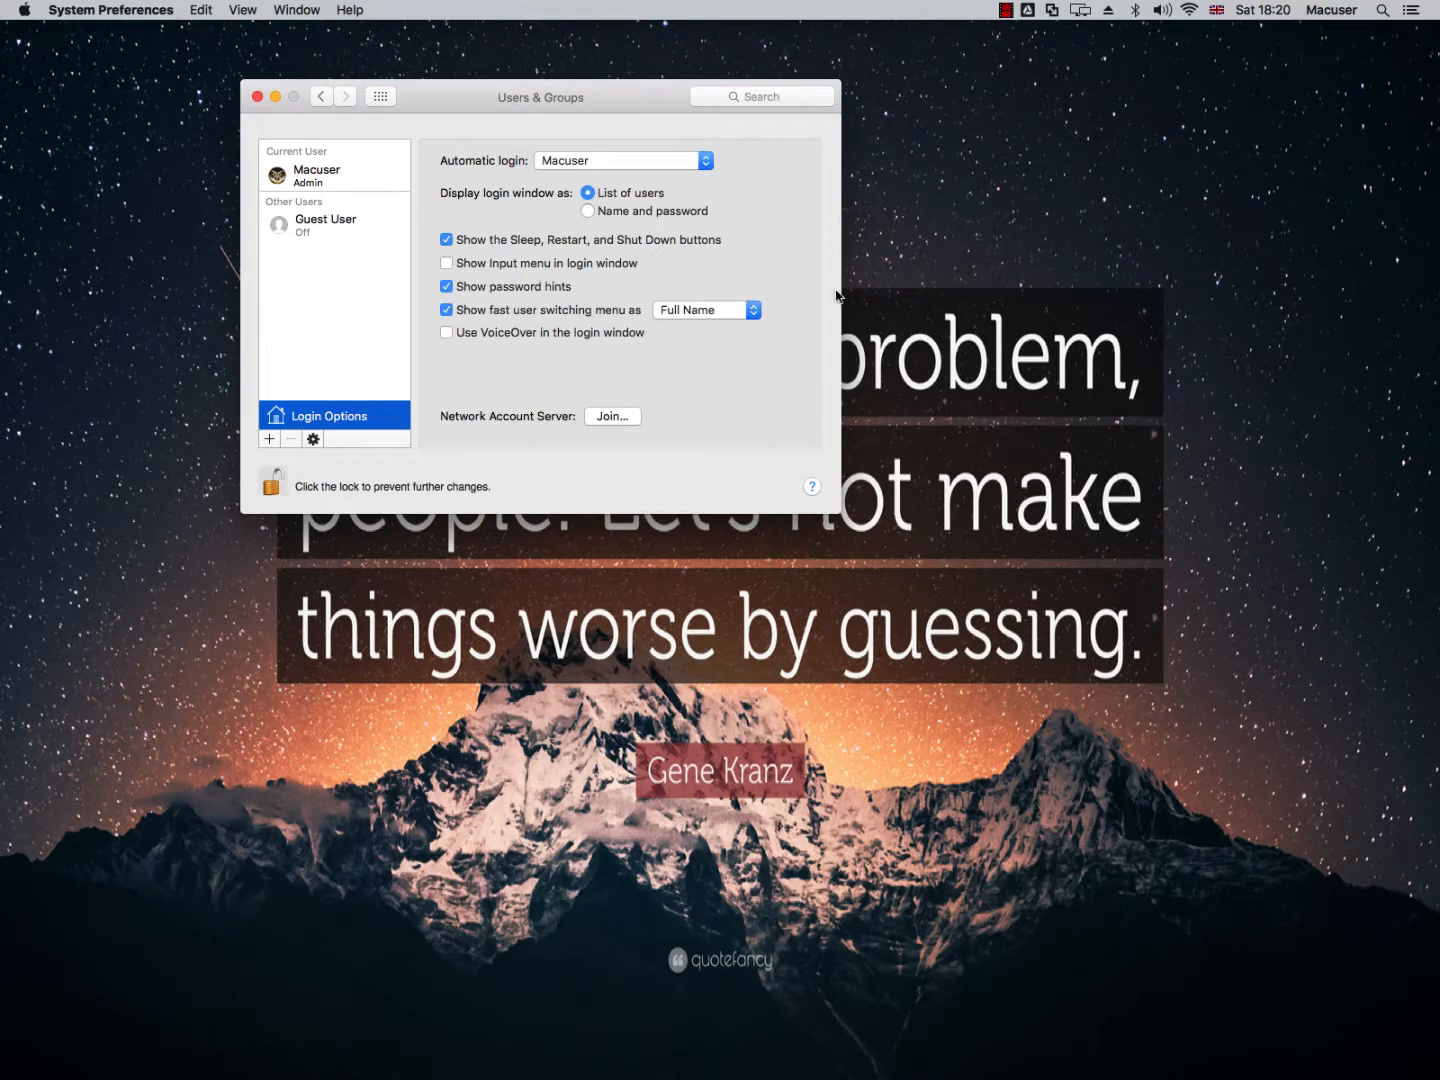
mouse_move(583, 426)
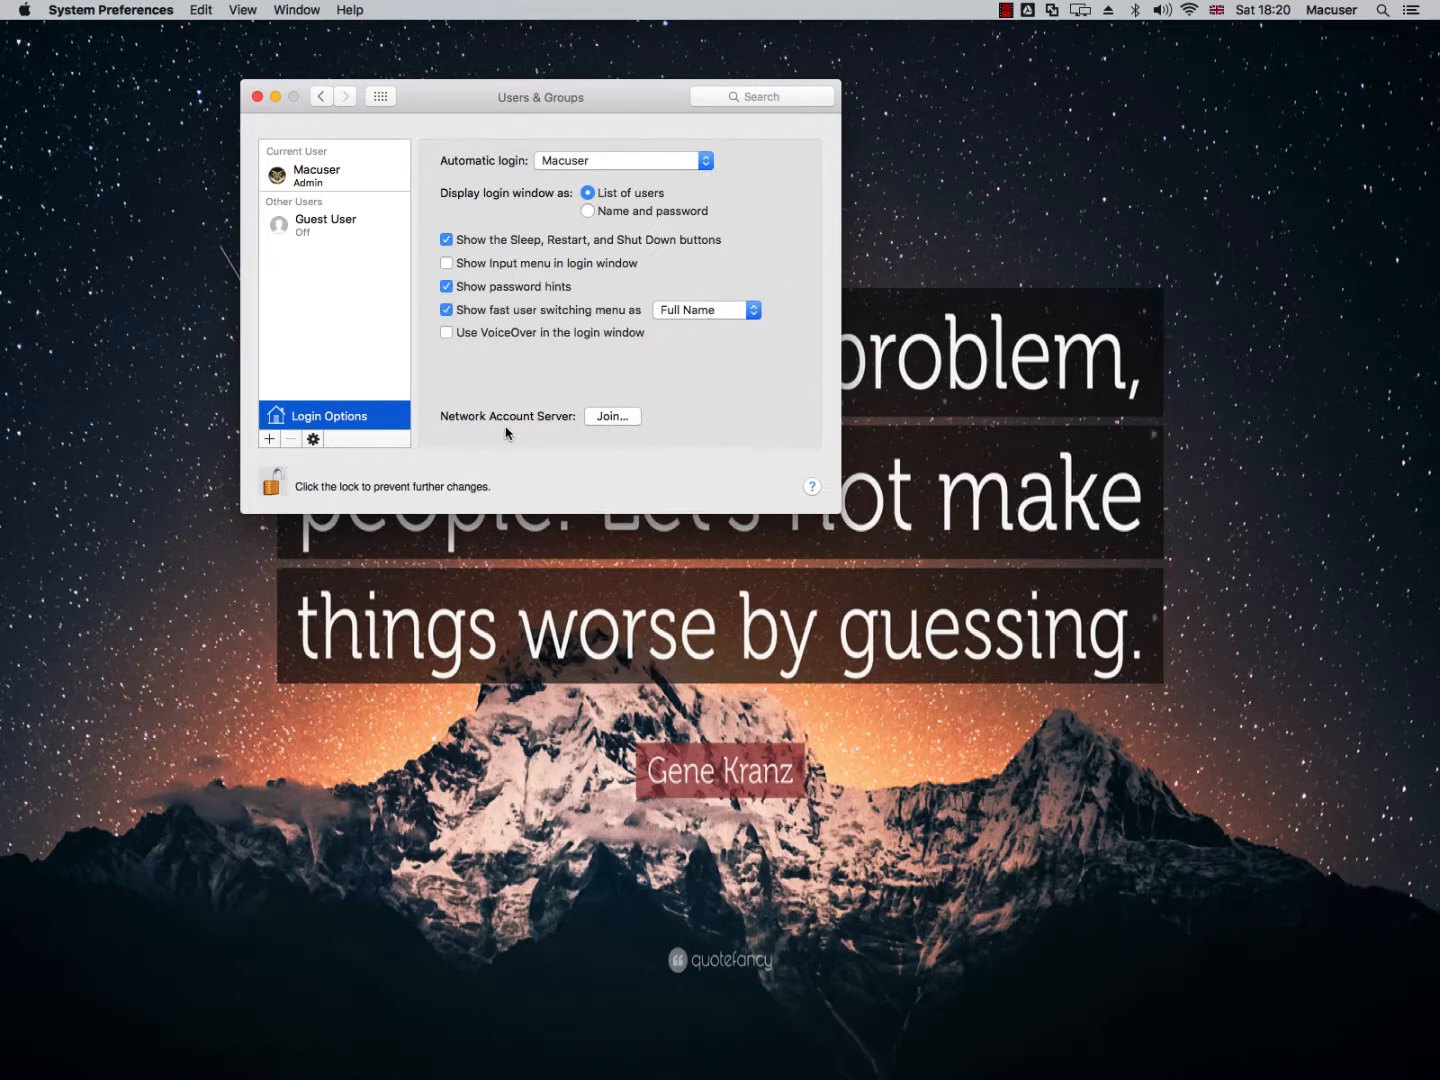
Open Directory Utility from Network Account Server and enter the admin password to unlock it
left_click(612, 416)
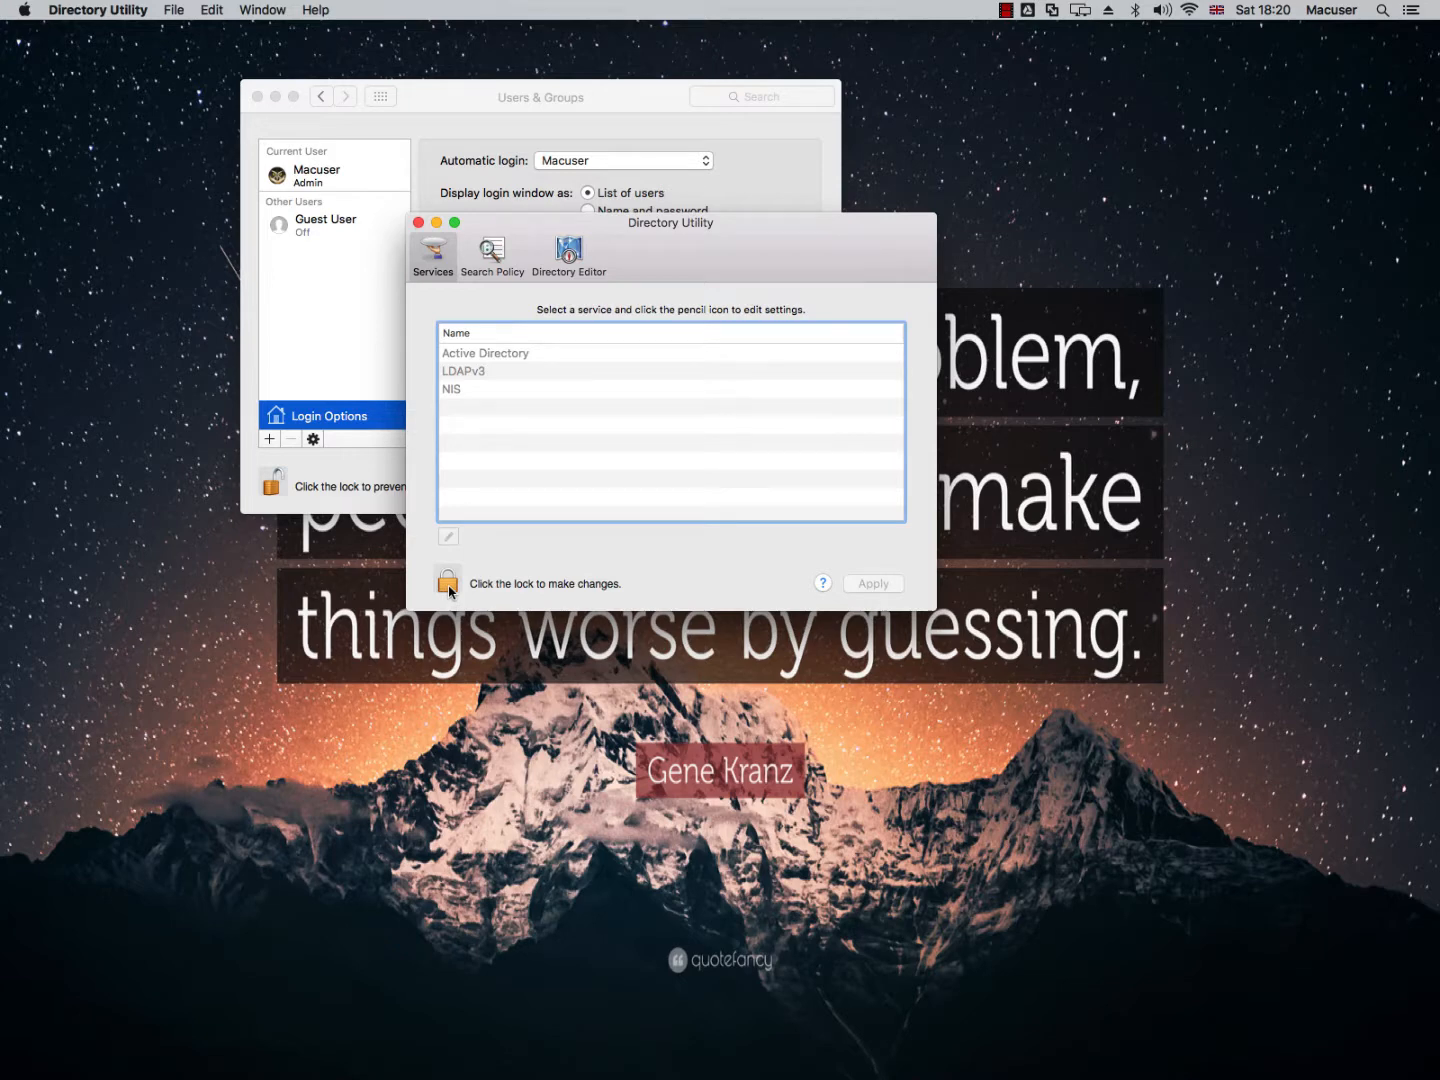
left_click(446, 580)
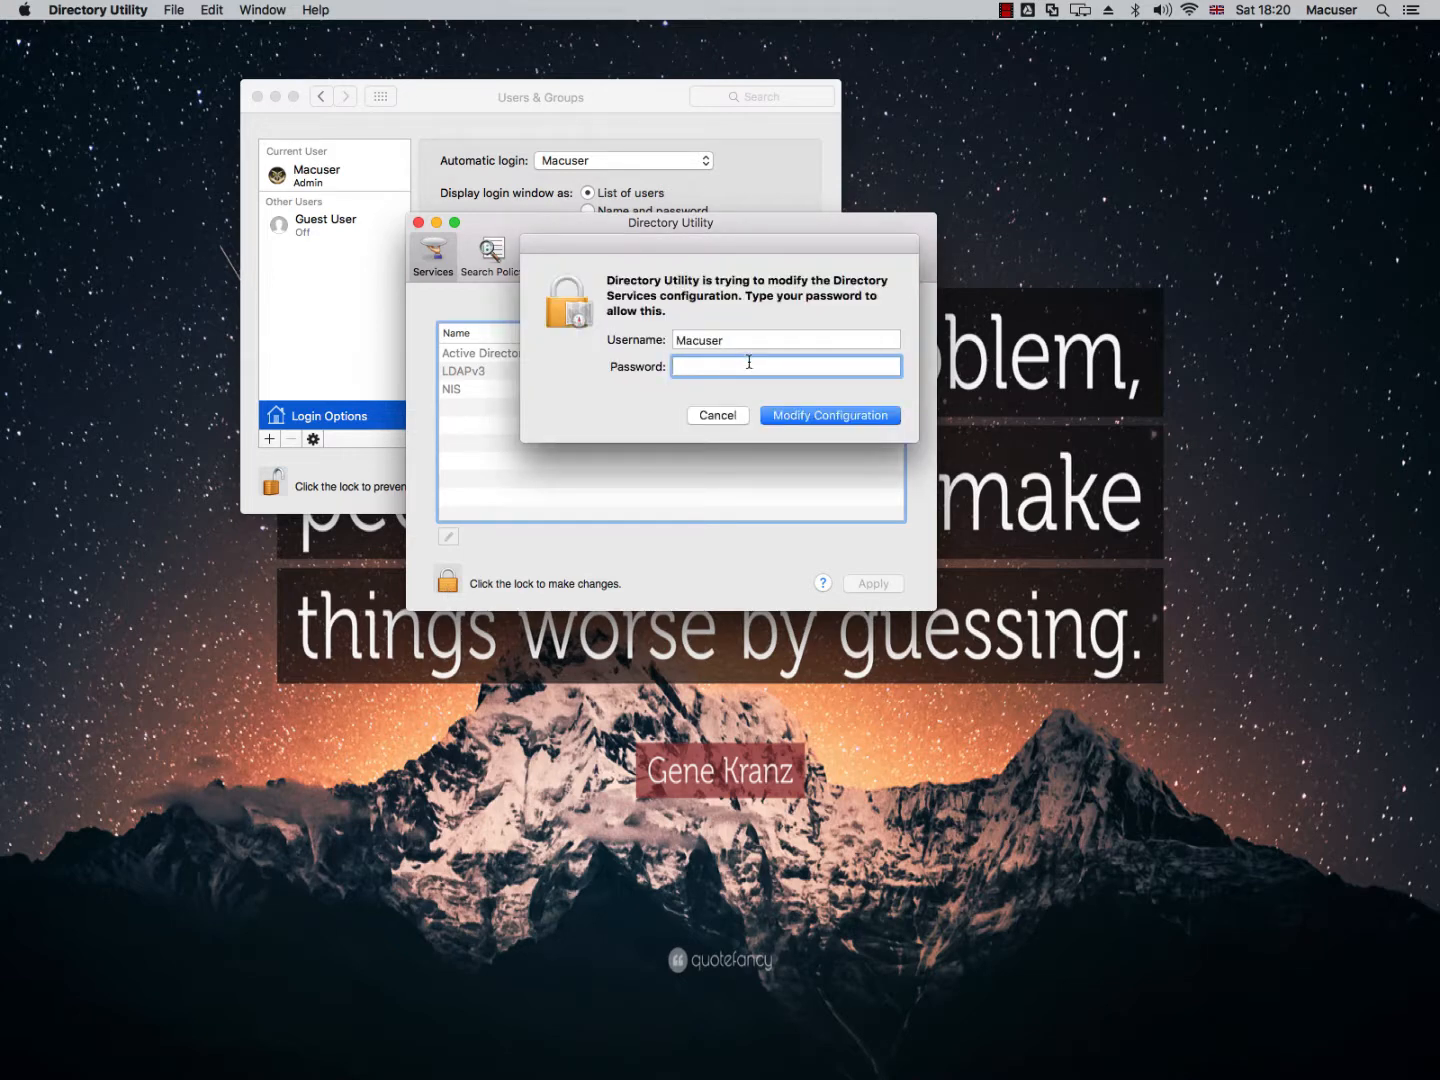
type("password")
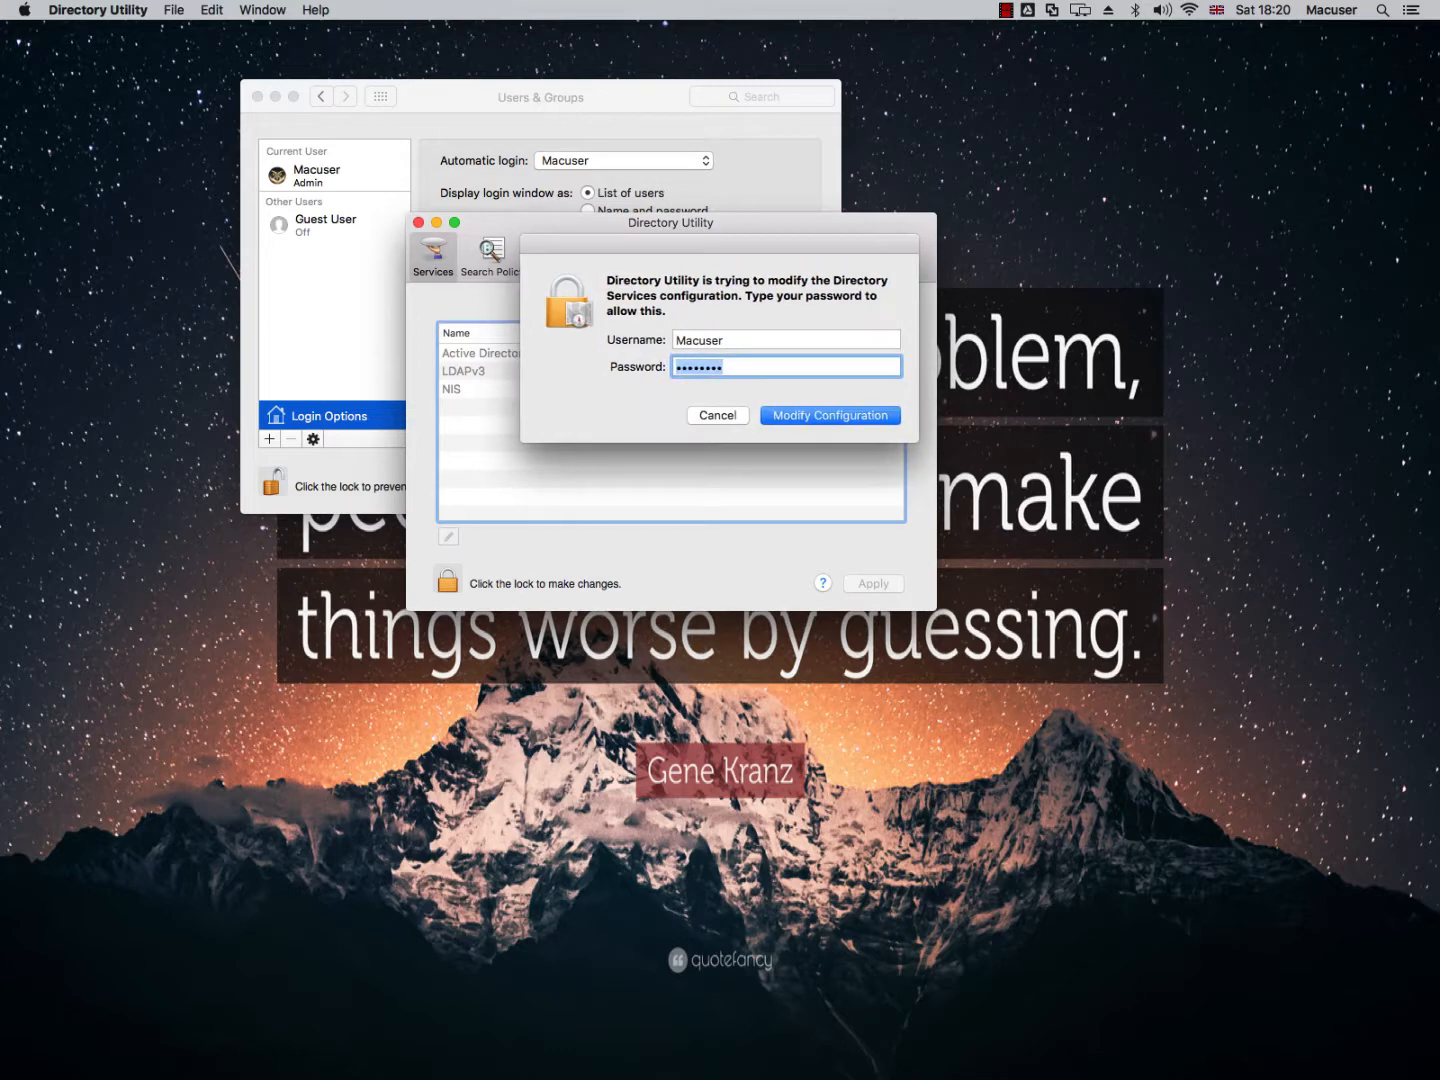
Authenticate, then enable the root user and confirm its new password
left_click(829, 415)
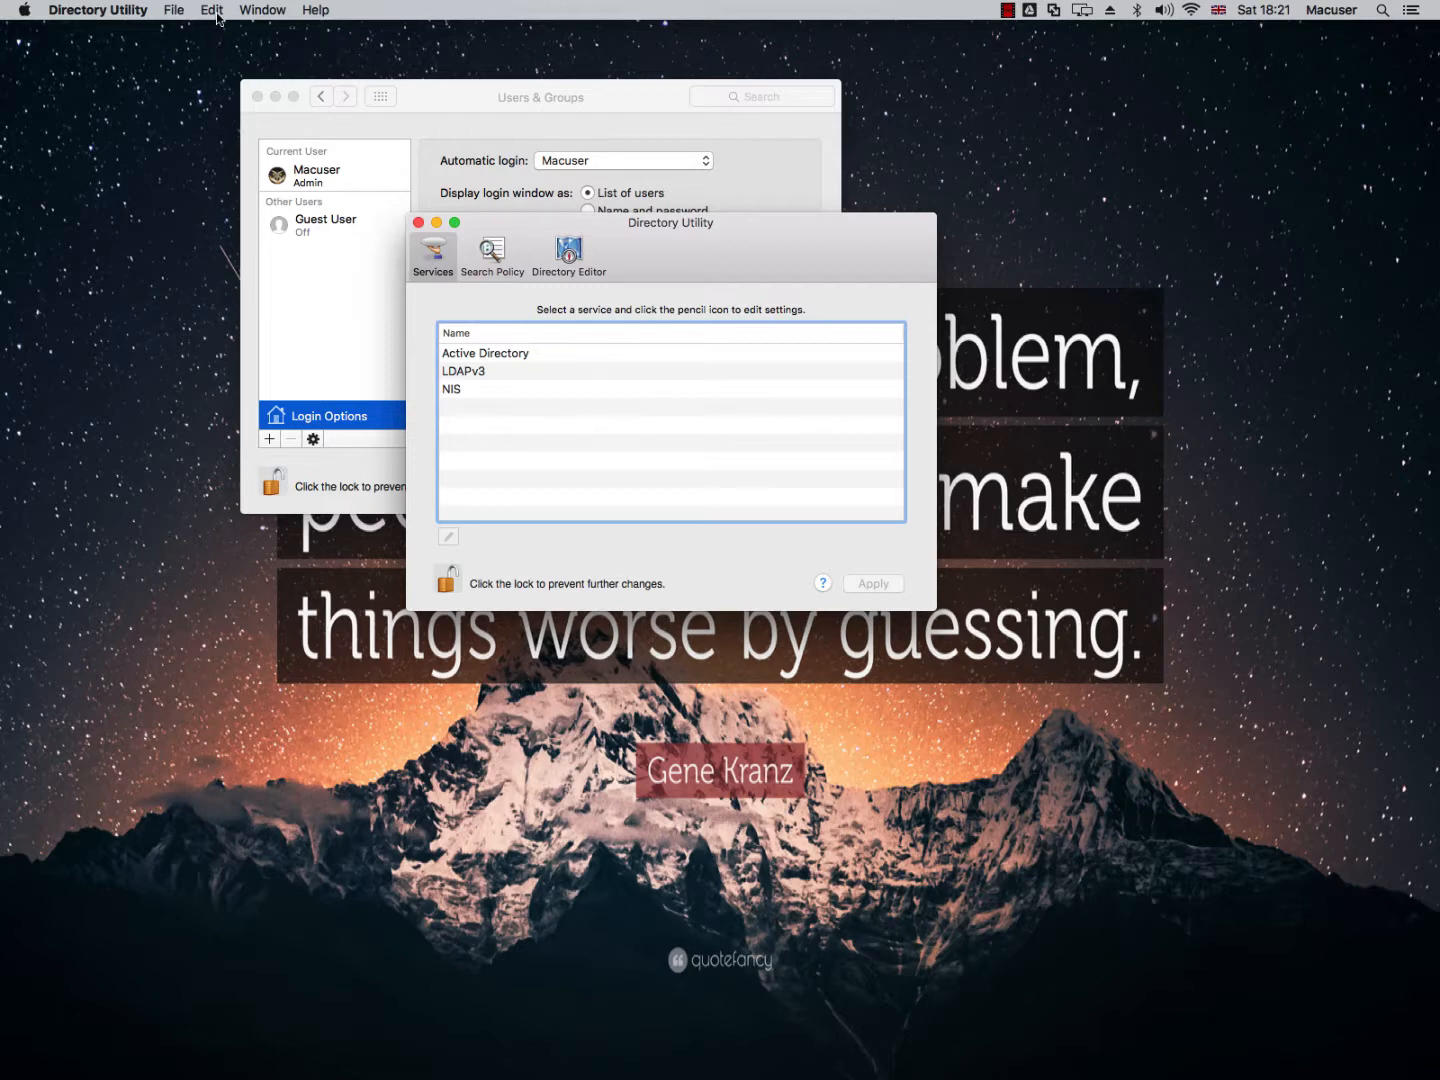
left_click(210, 9)
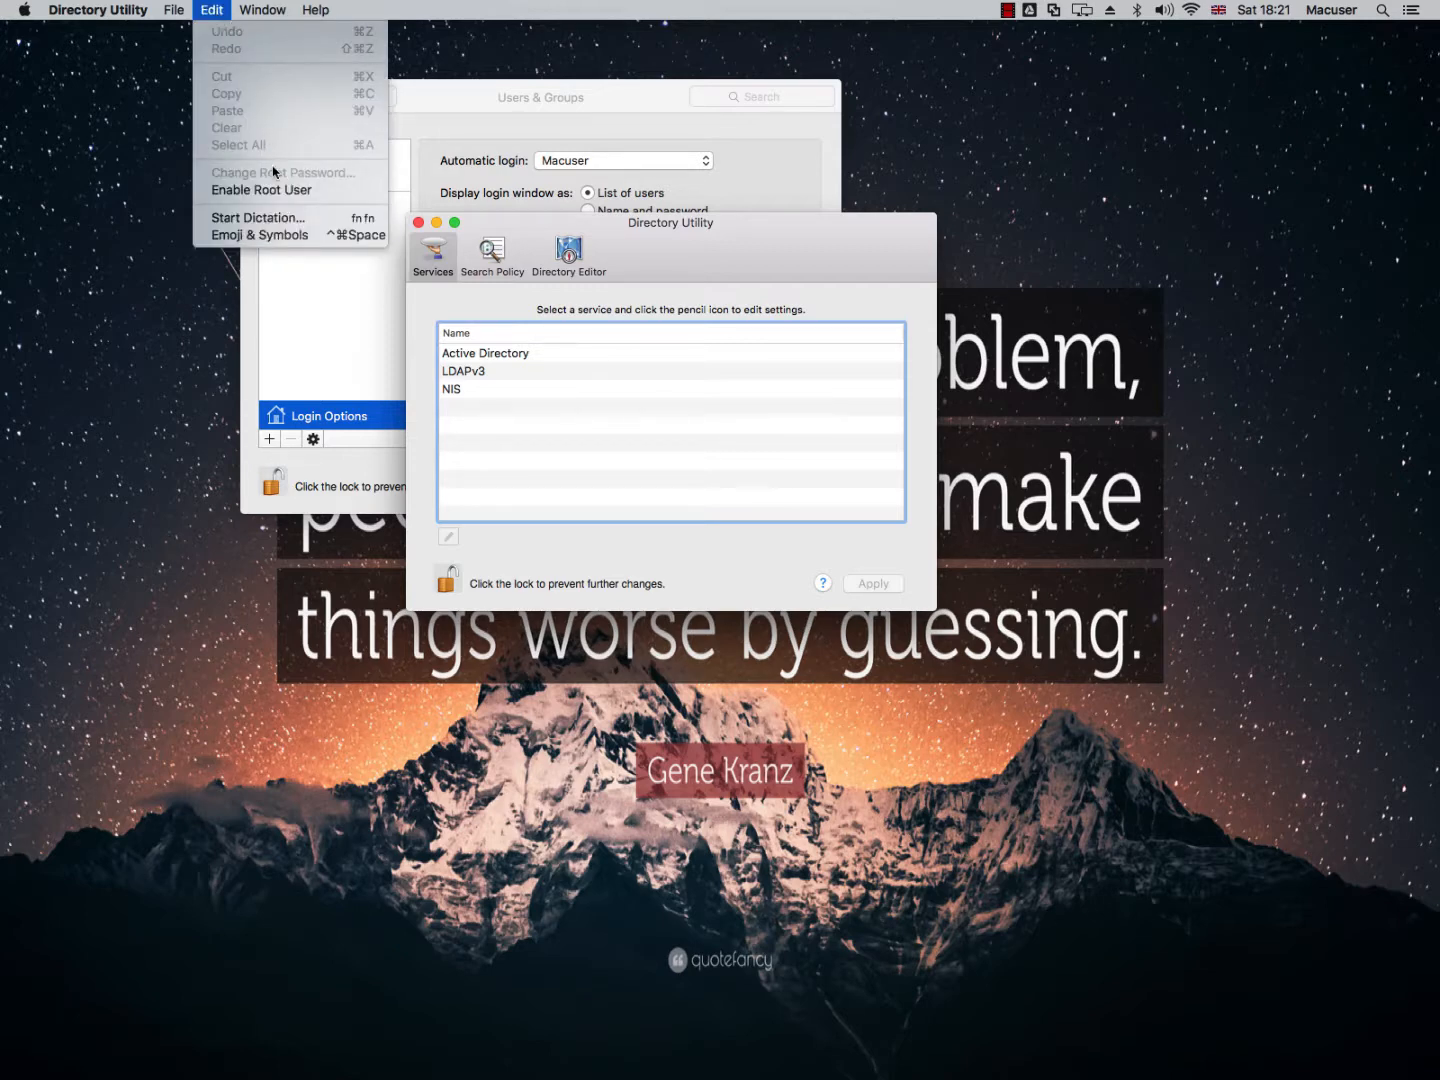
left_click(284, 172)
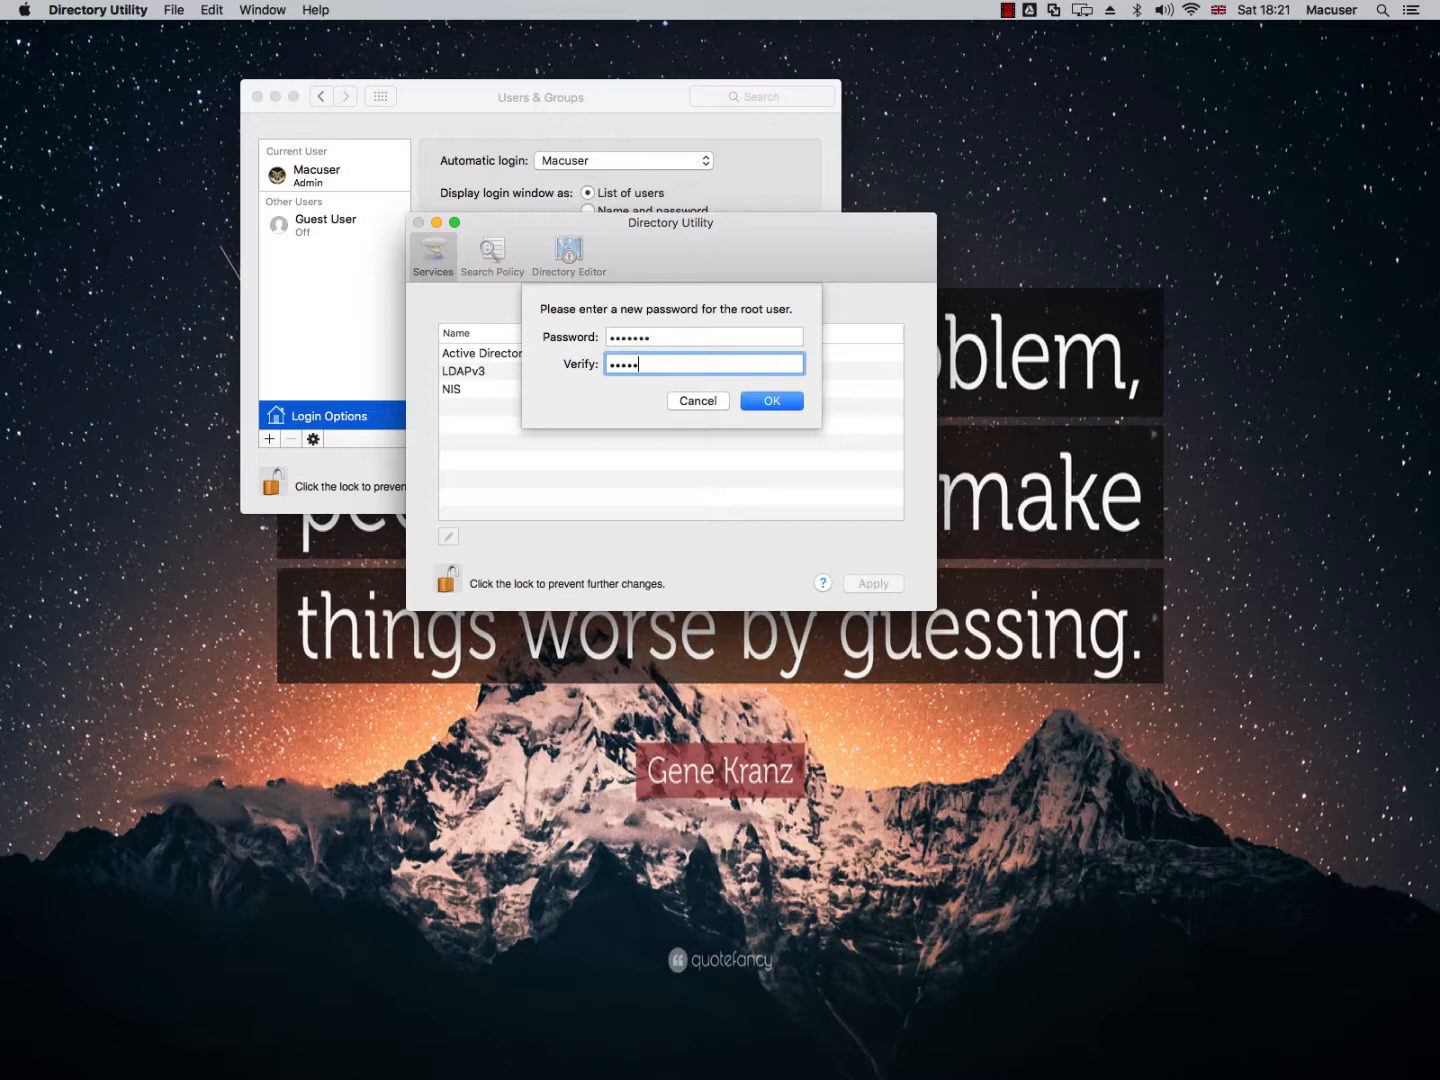
type("•")
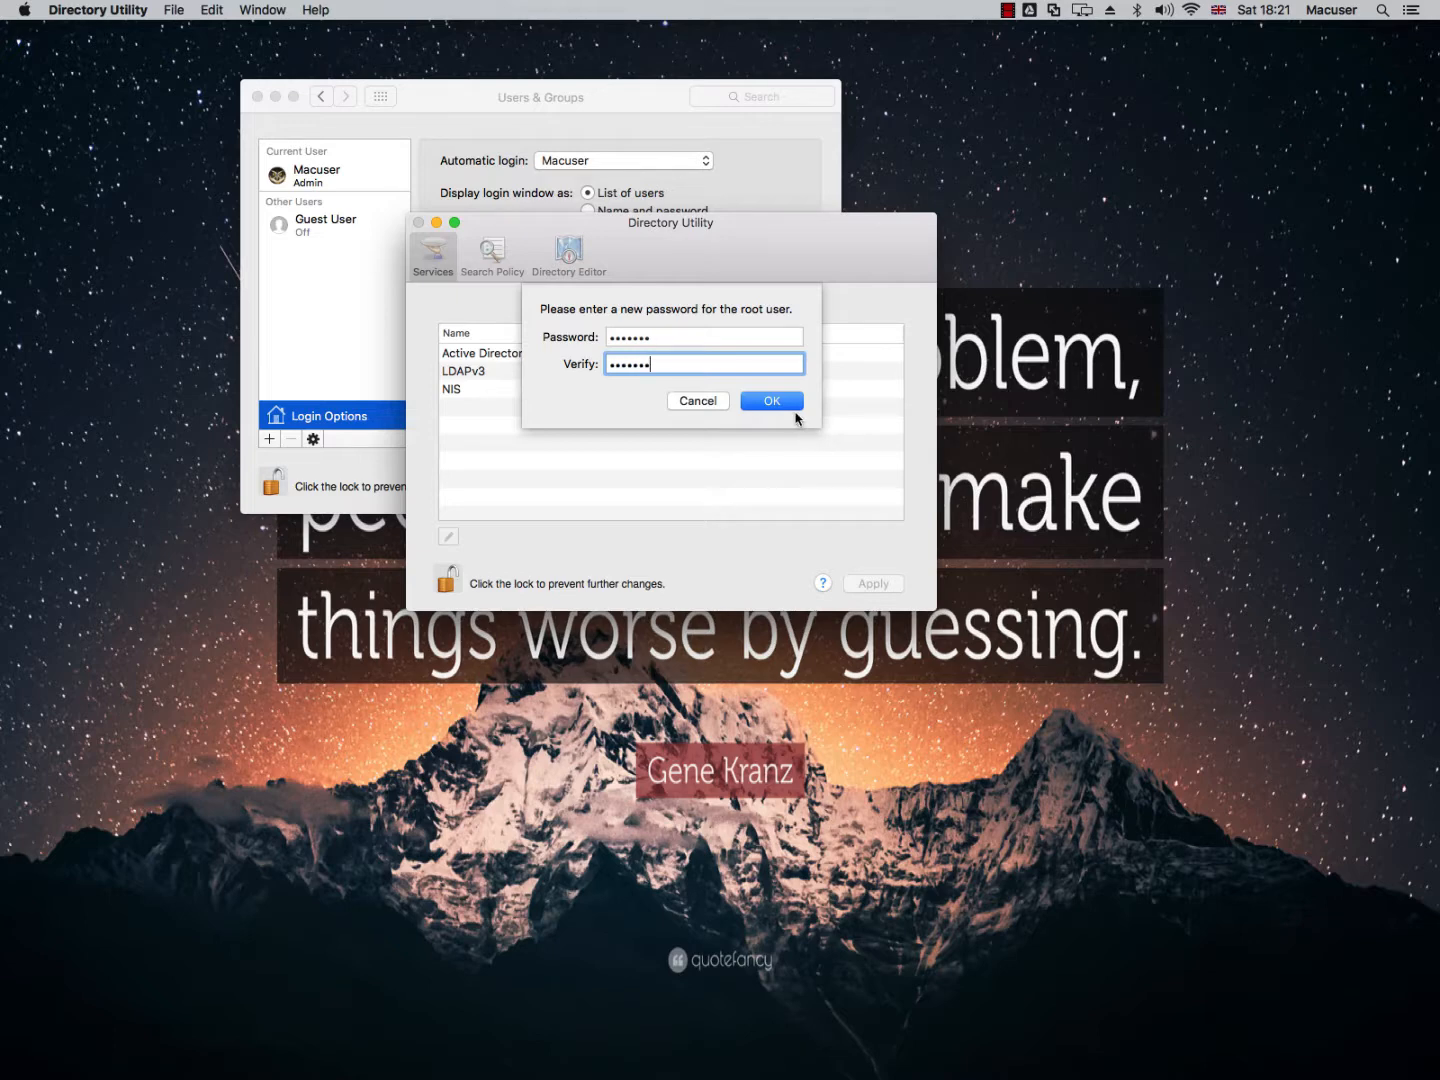
left_click(771, 400)
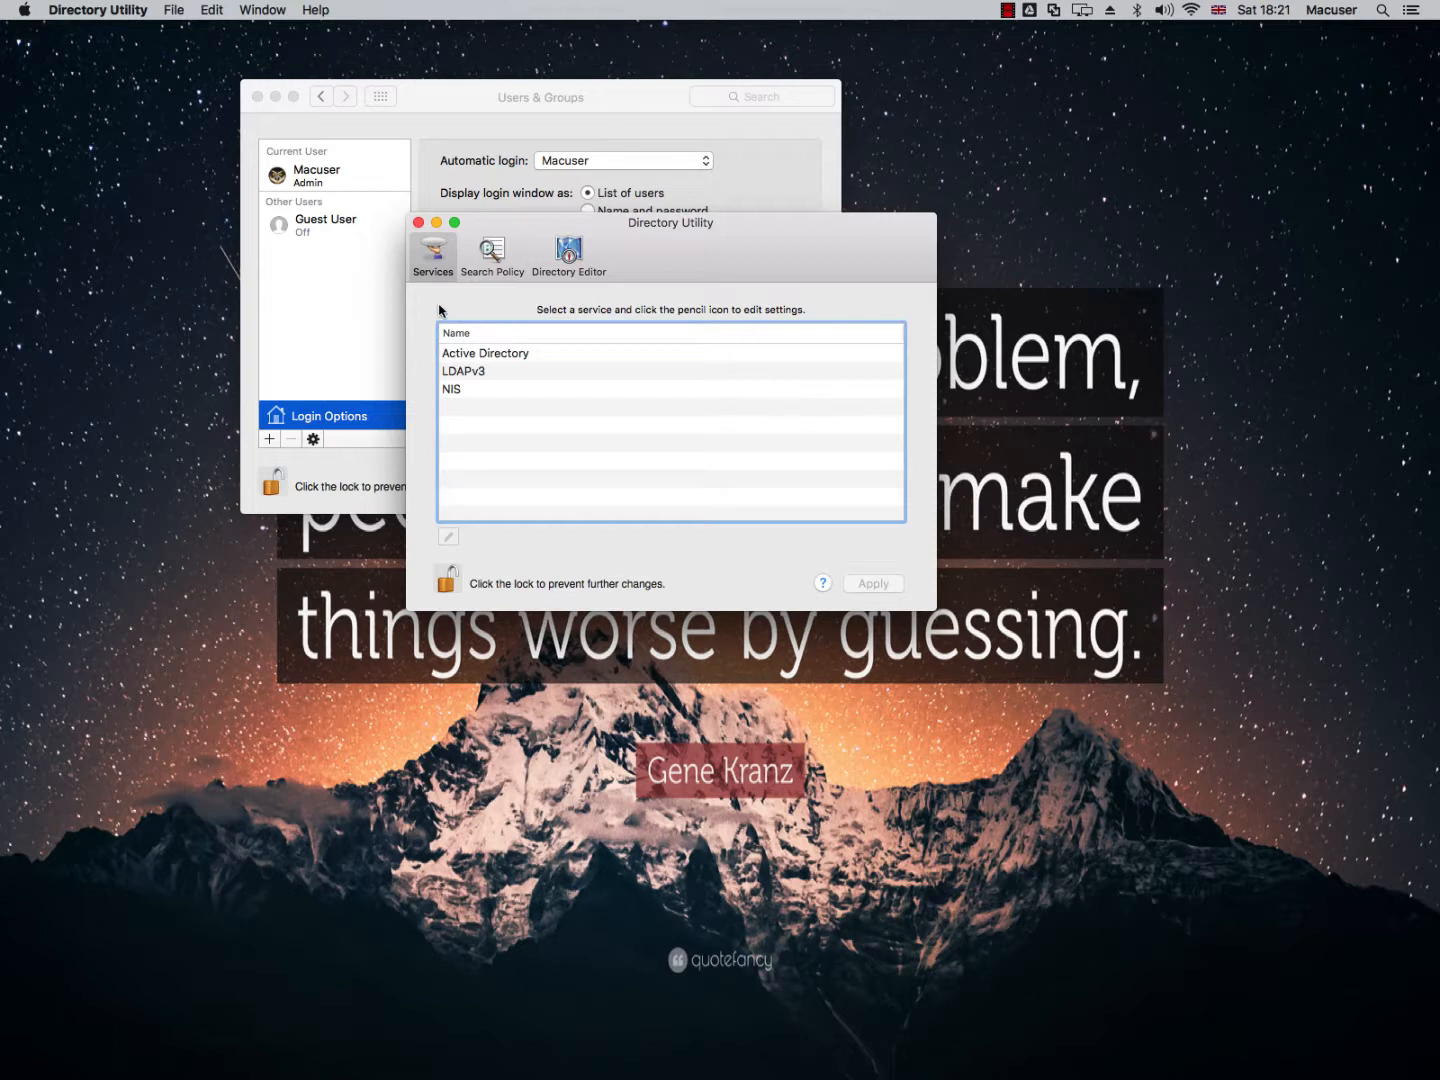
mouse_move(418, 222)
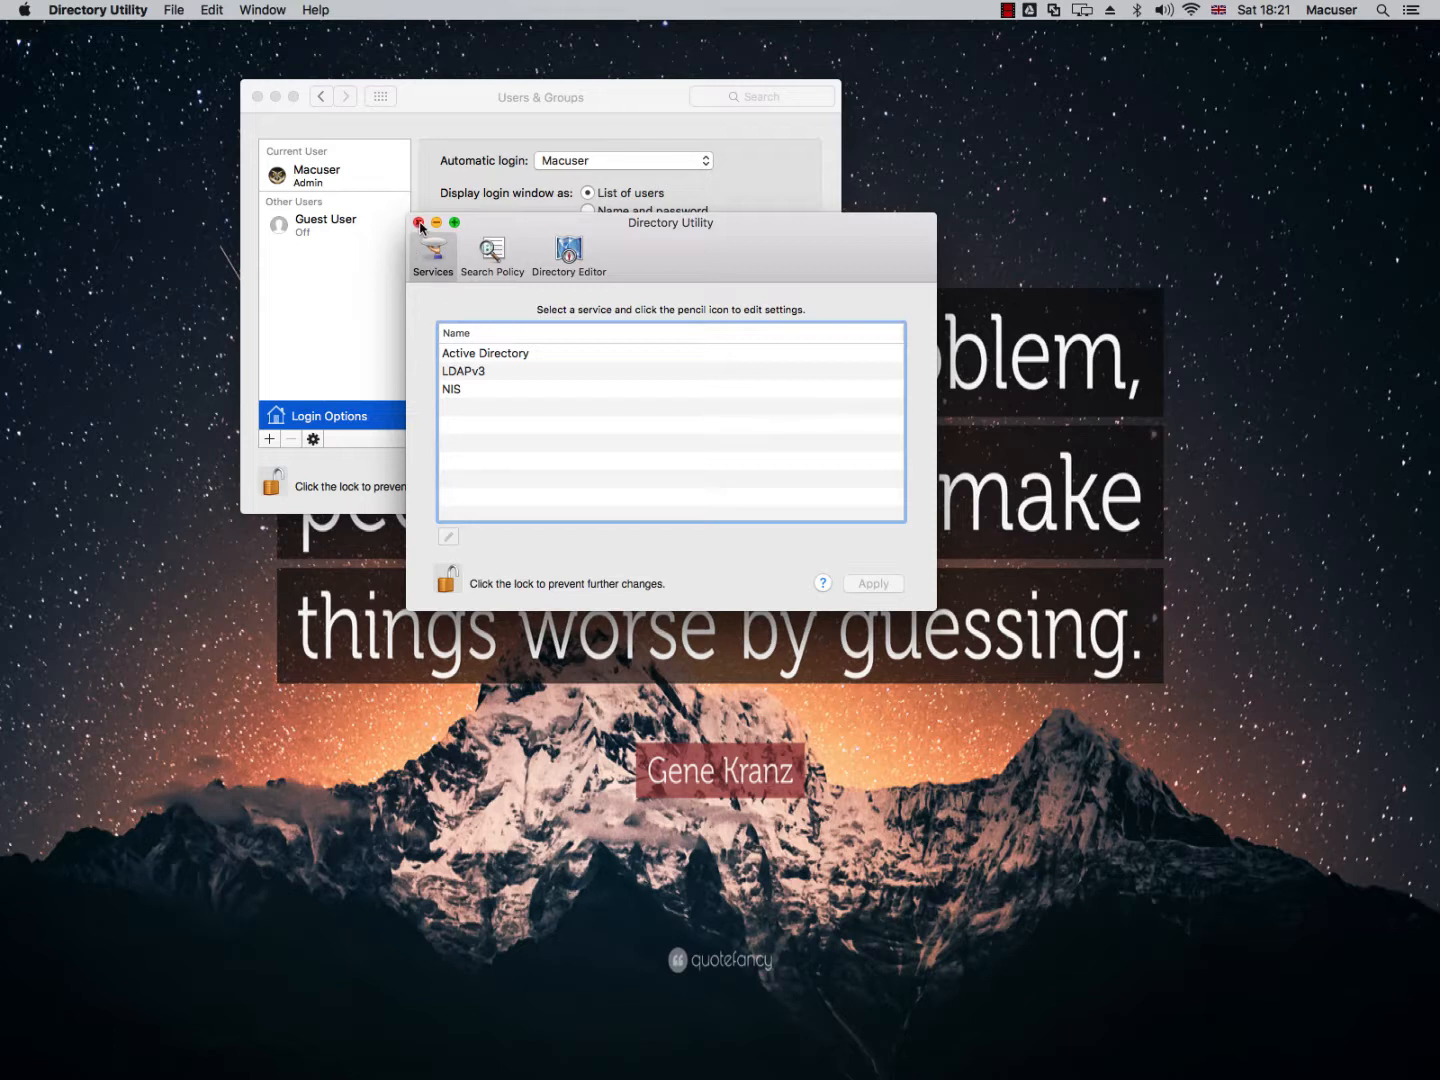